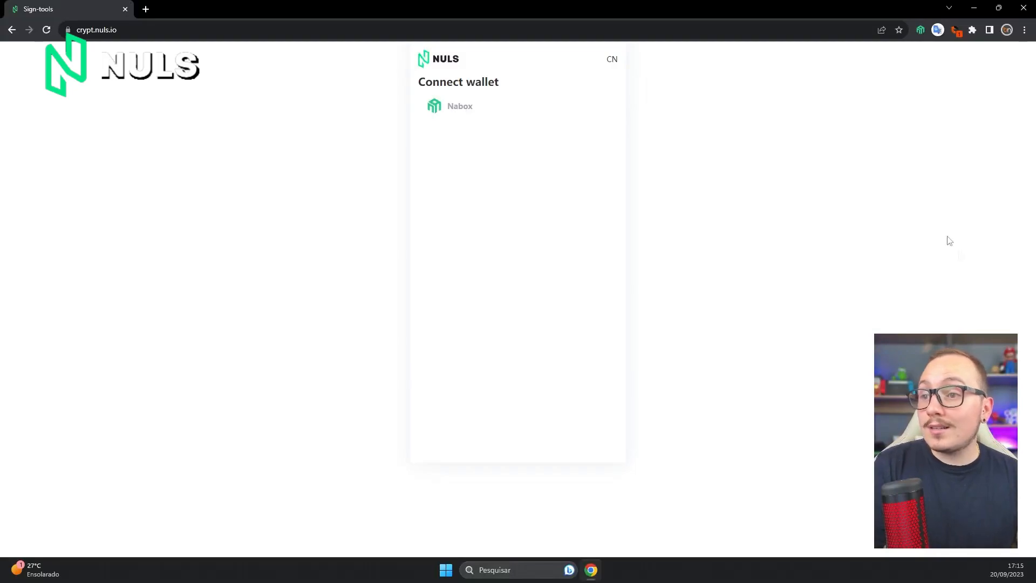
Step: Connect the Noob1 account from the Nabox wallet to NULS Sign-tools
click(920, 30)
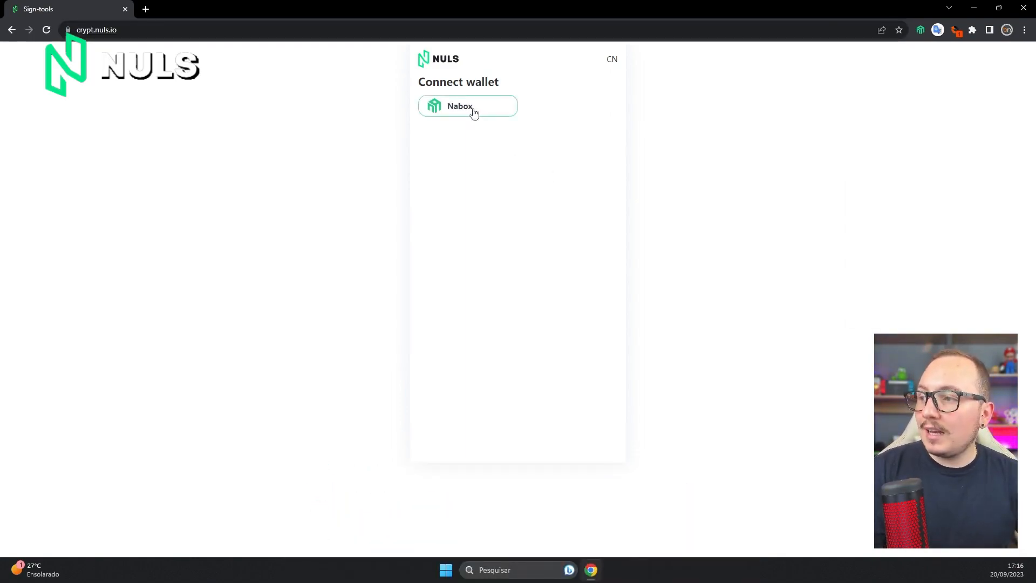
click(467, 106)
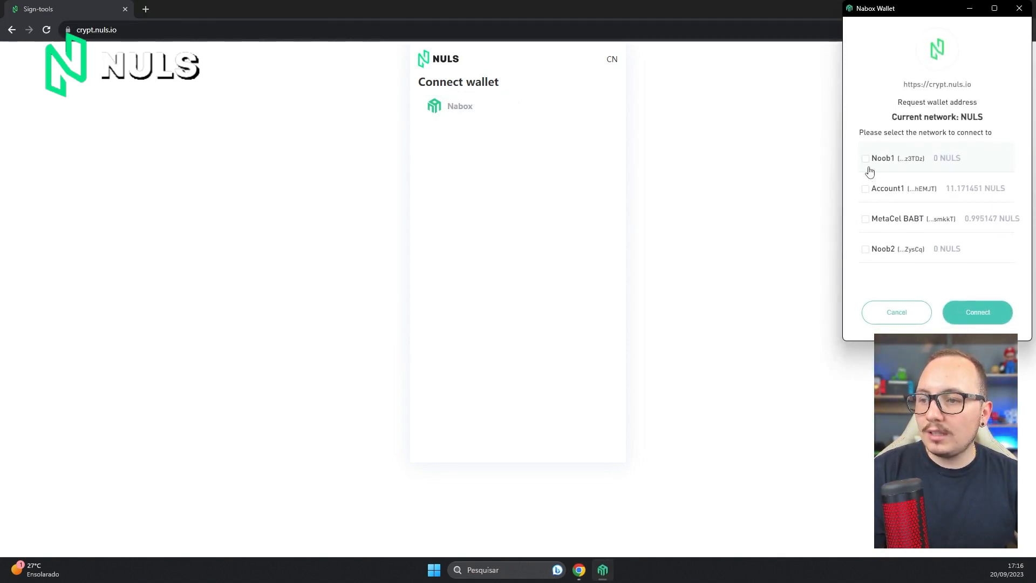
click(865, 158)
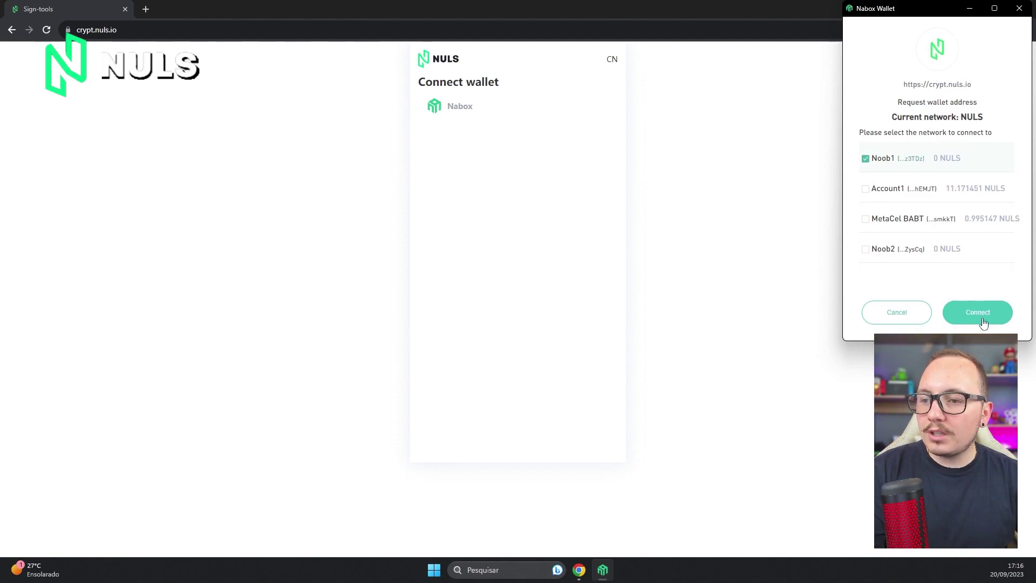
click(978, 312)
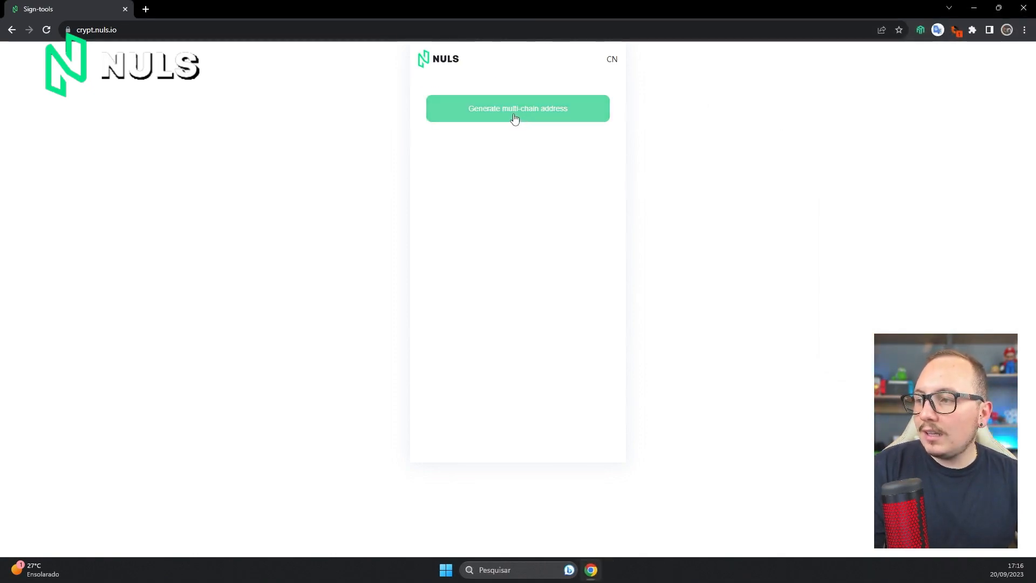
Step: Generate the multi-chain address and enter the message 'Deixe o like!' for signing
click(519, 108)
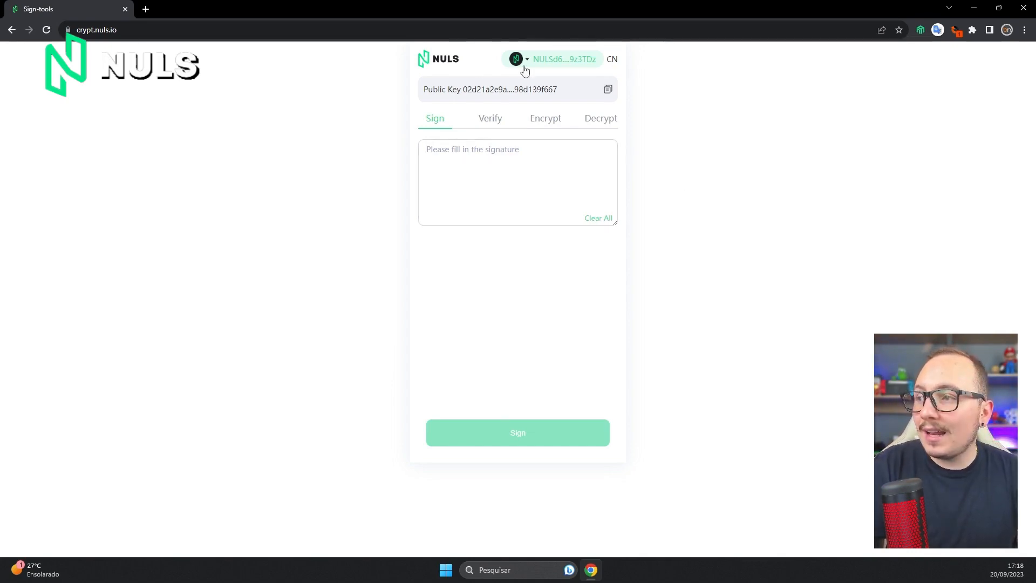
click(517, 59)
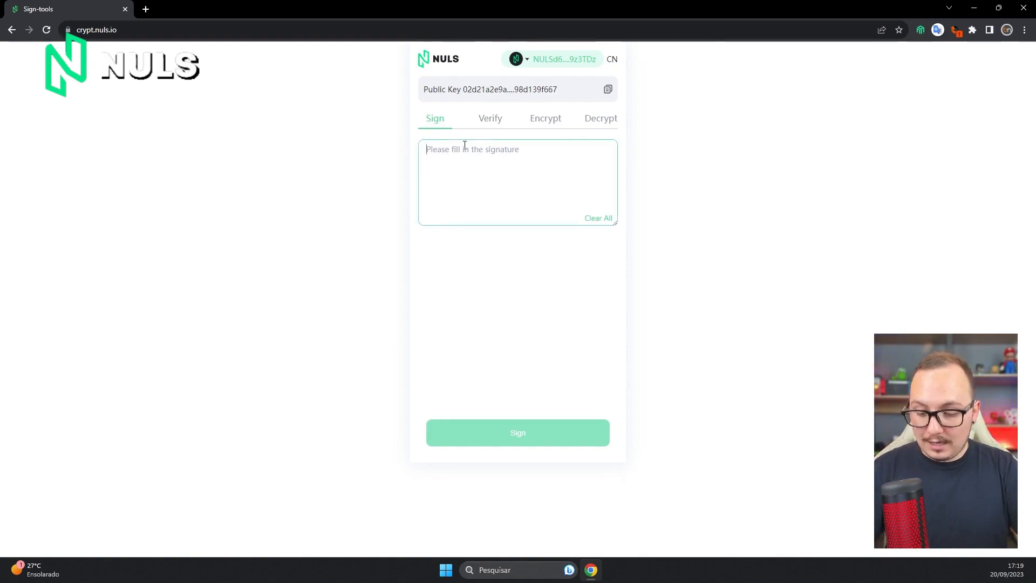
text(Deixe o like!)
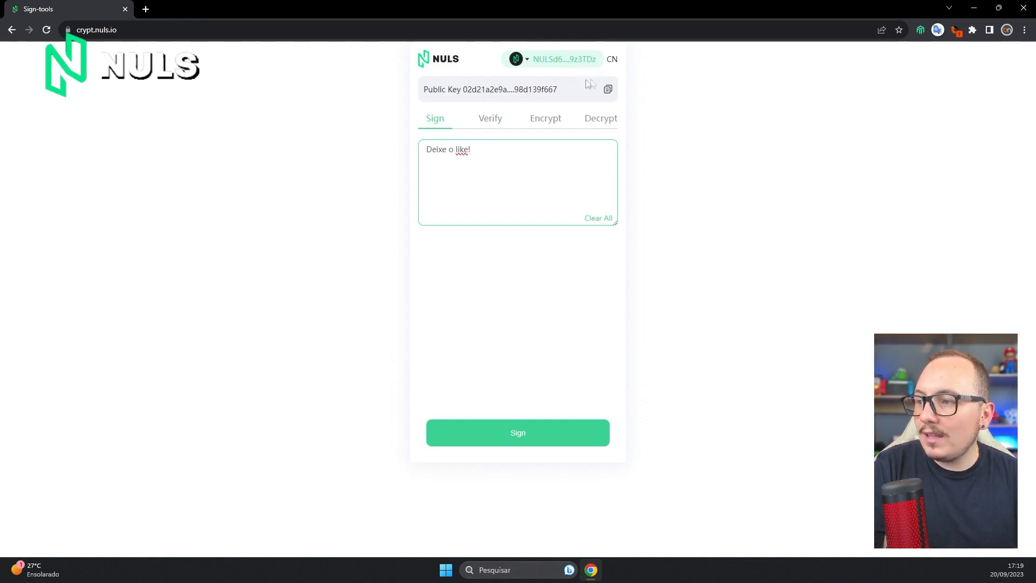
Step: Change the Nabox wallet network from BSC to NULS
click(518, 433)
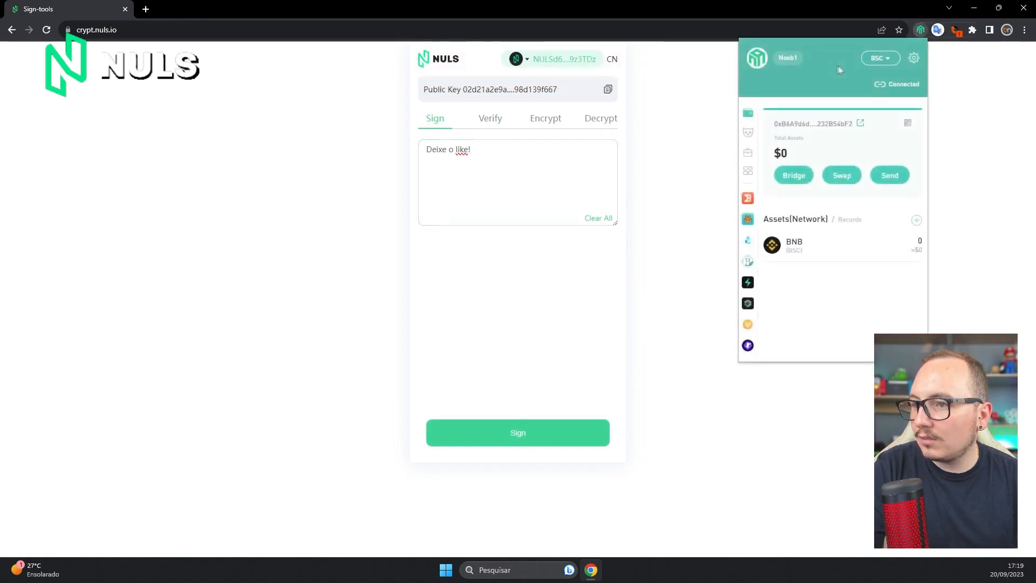
click(880, 58)
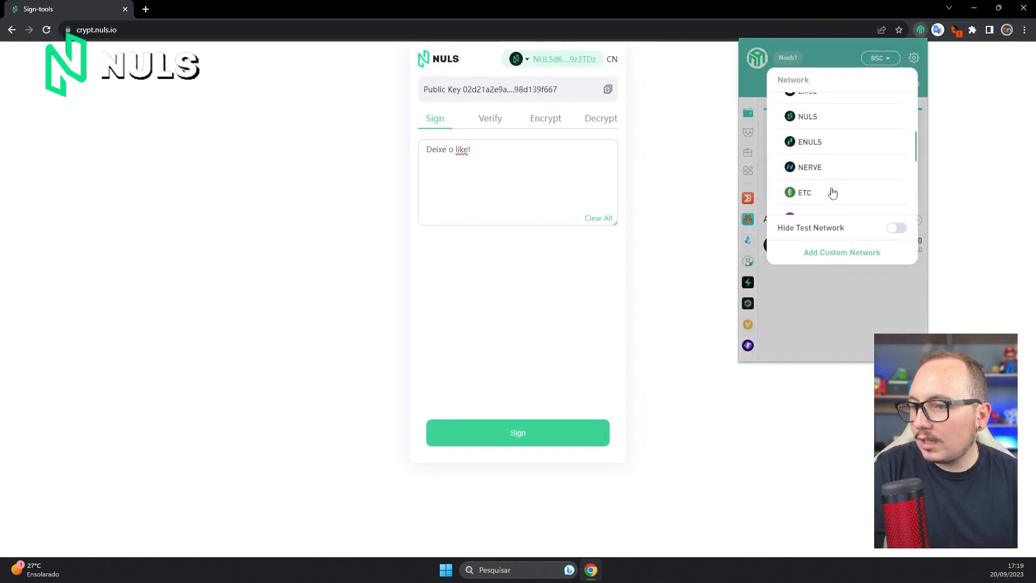
click(801, 116)
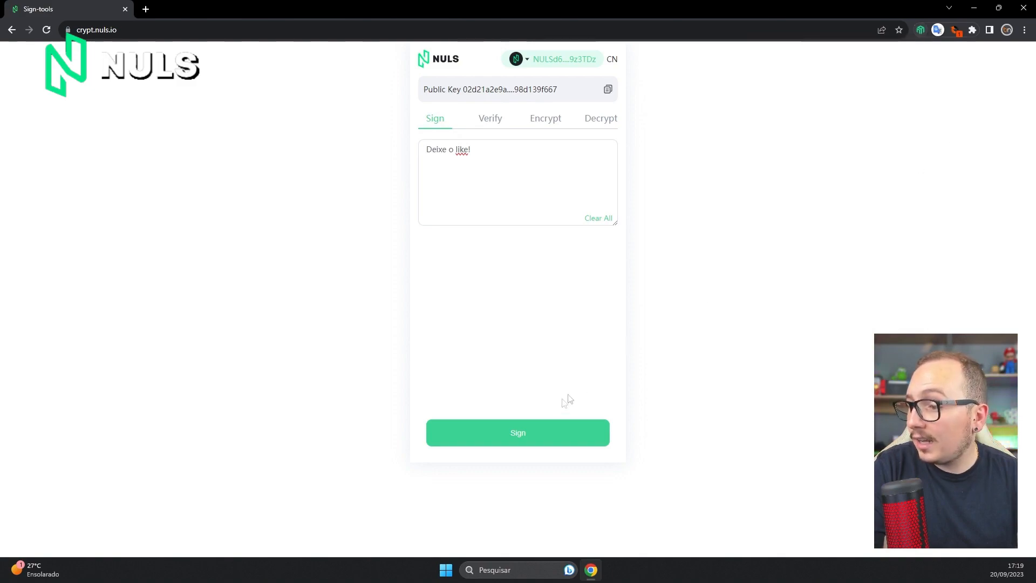
Step: Sign 'Deixe o like!' with Nabox approval, copy the signature JSON and verify it
click(518, 433)
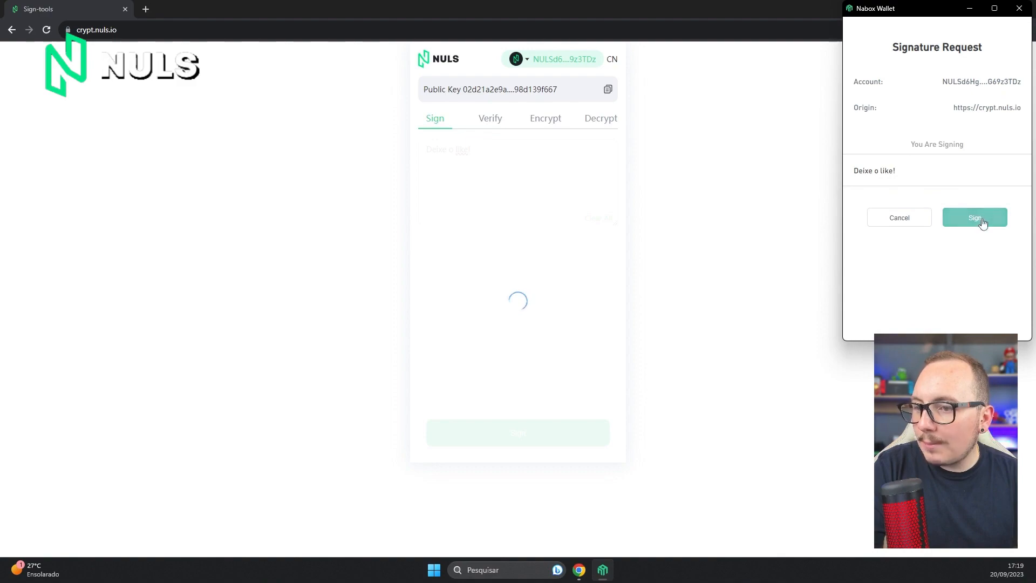
click(975, 217)
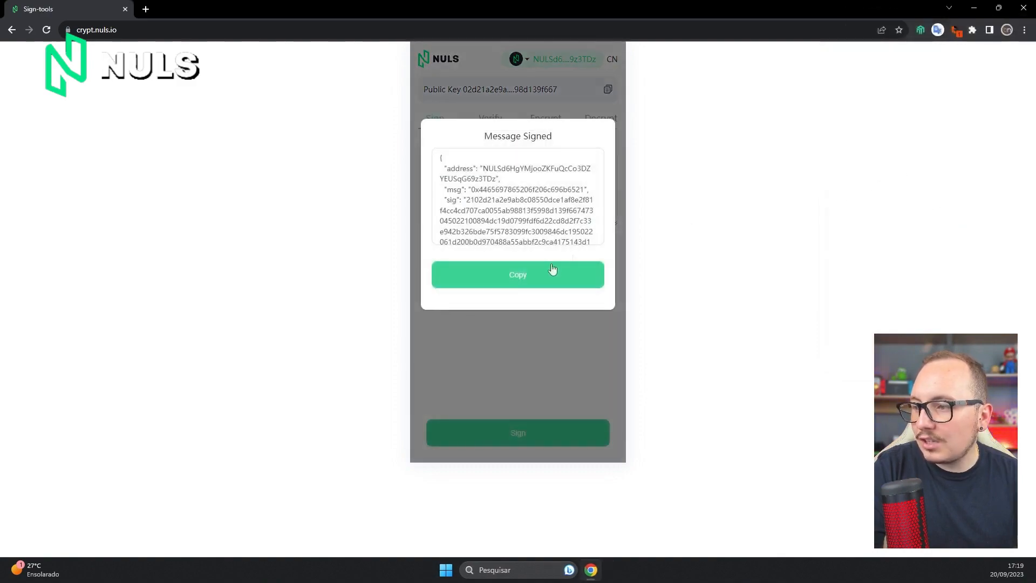
click(517, 275)
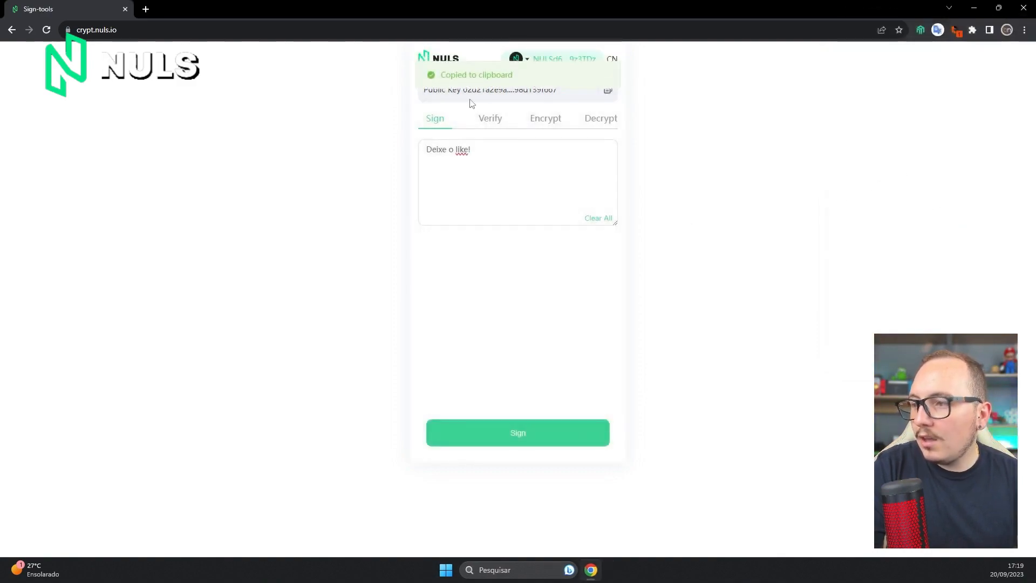
click(490, 118)
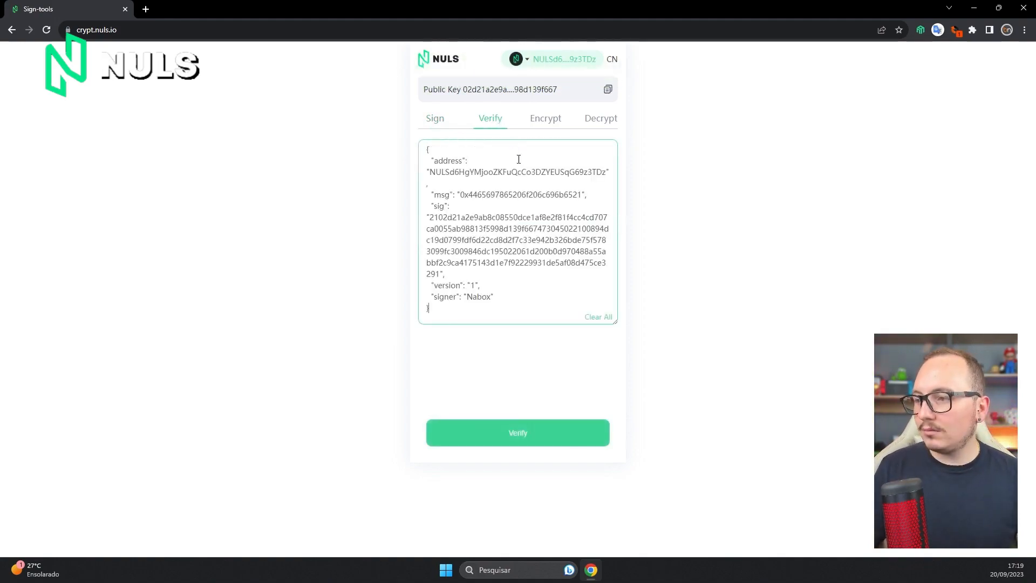
click(518, 433)
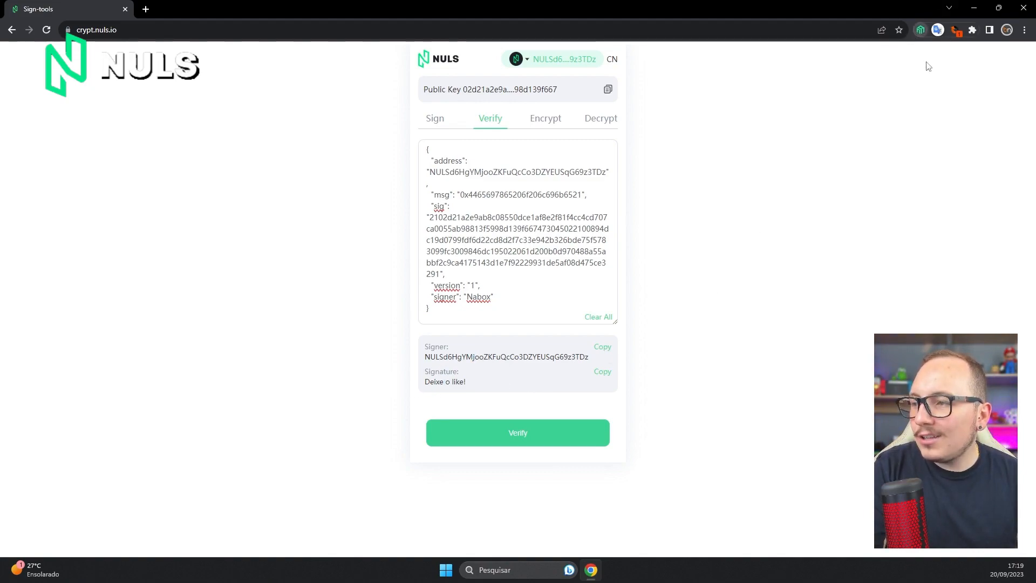
Step: Switch Nabox to another account and approve sharing its address with Sign-tools
click(920, 30)
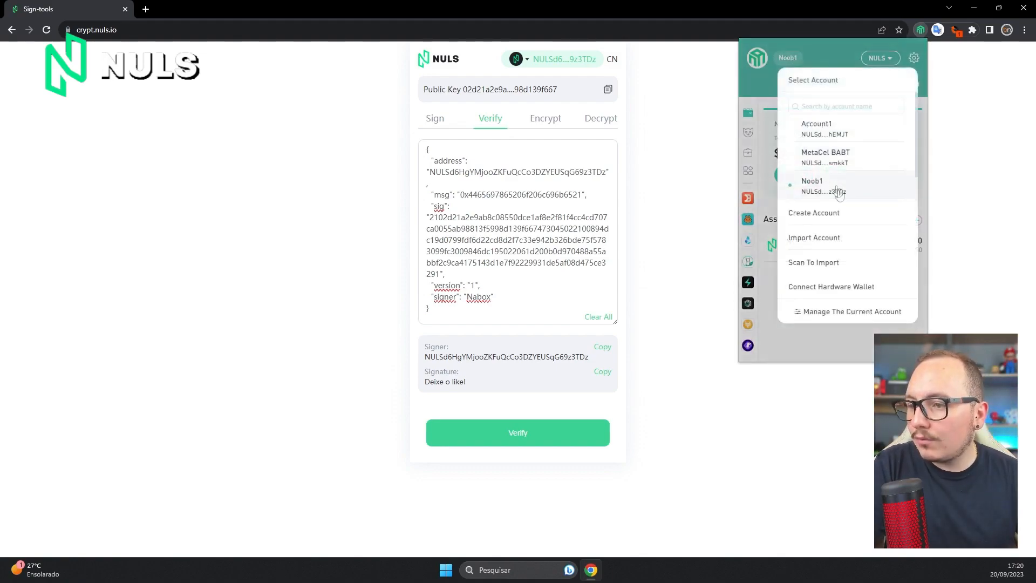
click(822, 185)
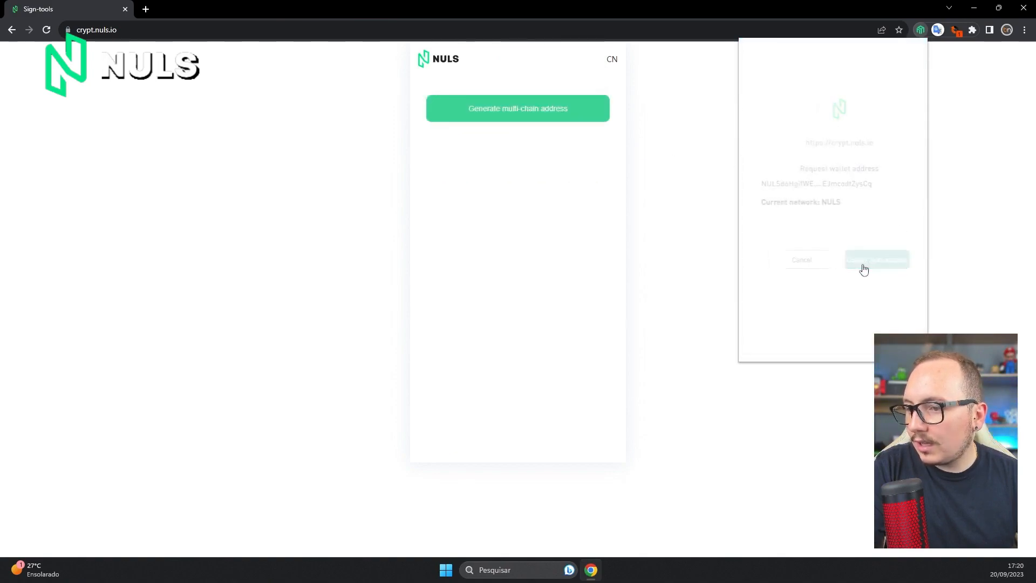
click(877, 259)
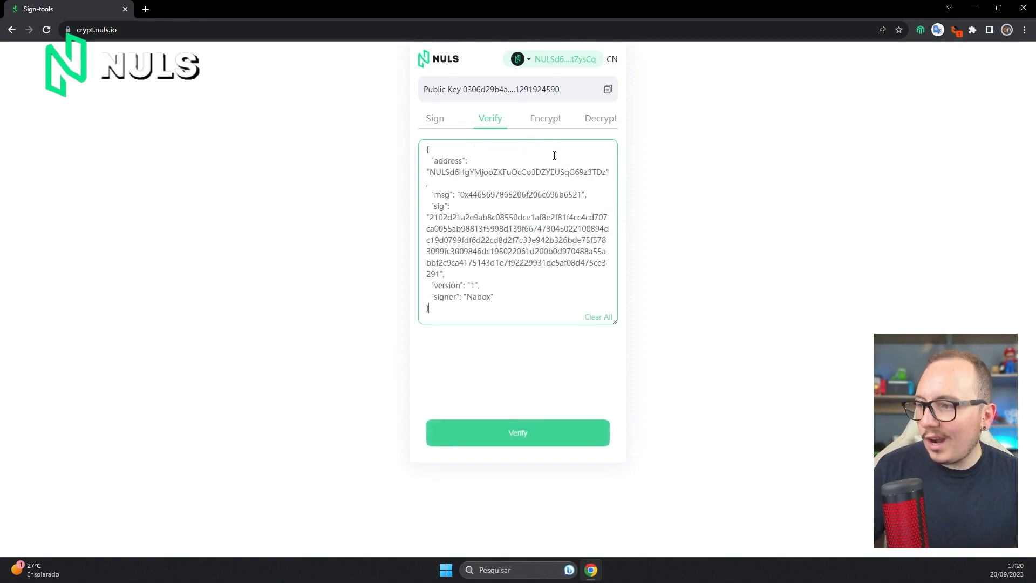
Step: Verify the pasted signature as the second account, then return to the signing view
click(518, 433)
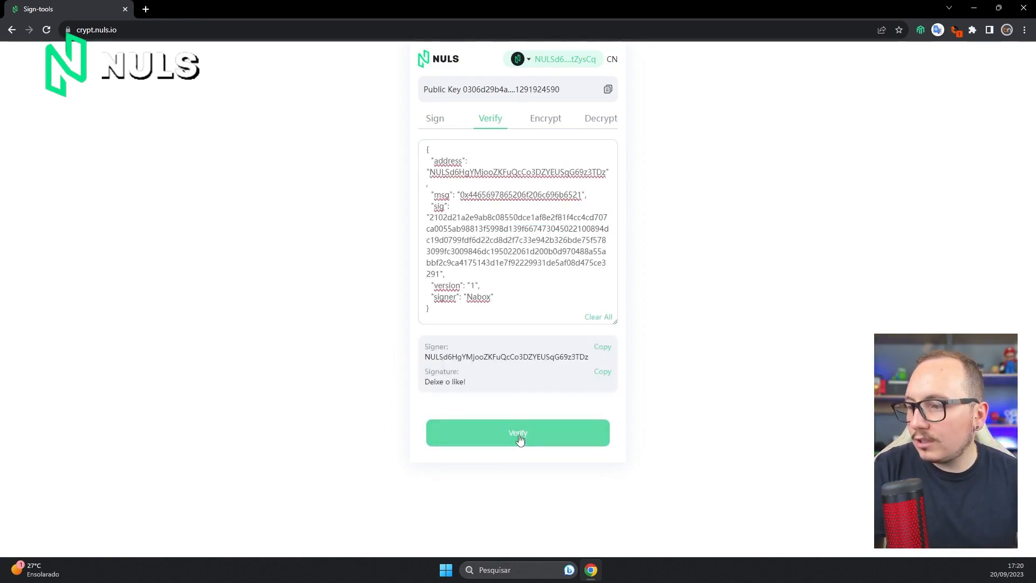
mouse_move(522, 337)
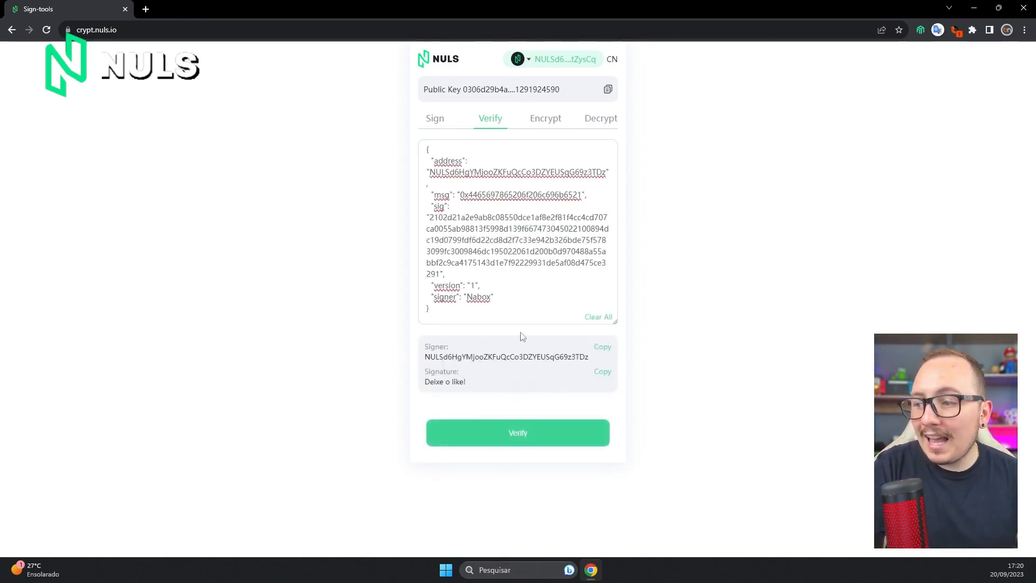
click(434, 118)
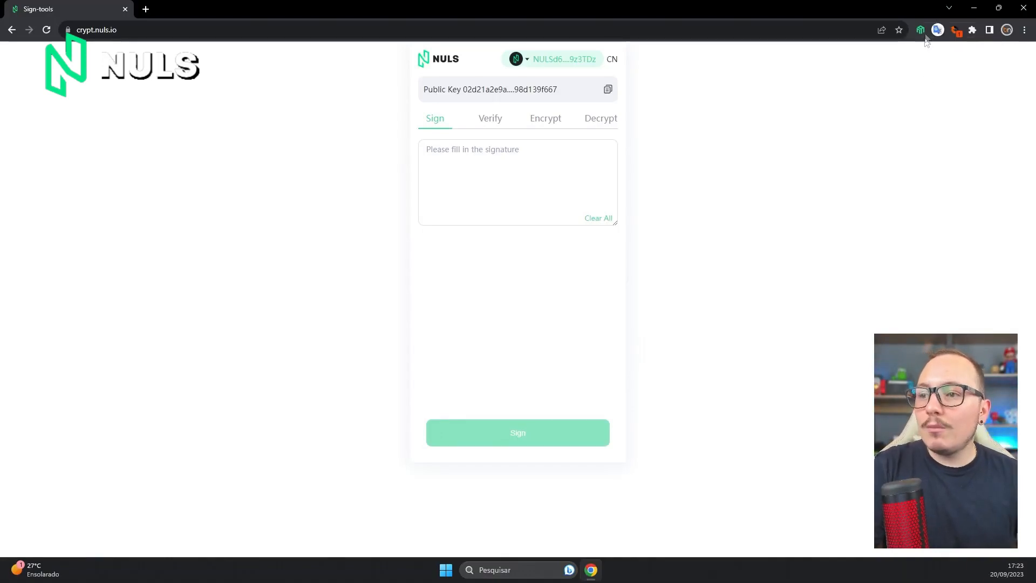
Step: Copy the second account's public key in Nabox, switch back to Noob1, and open Encrypt
click(920, 29)
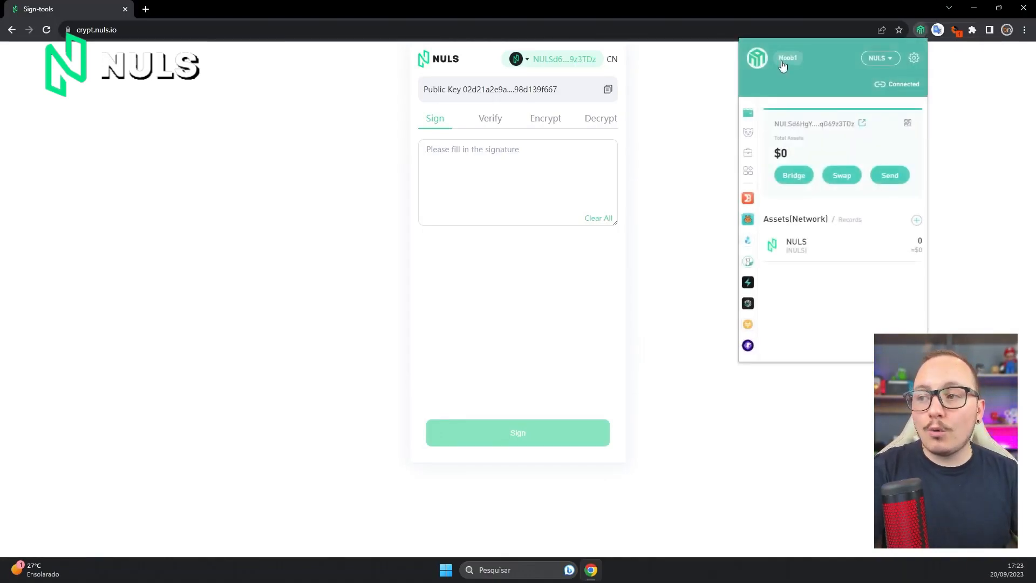
click(788, 58)
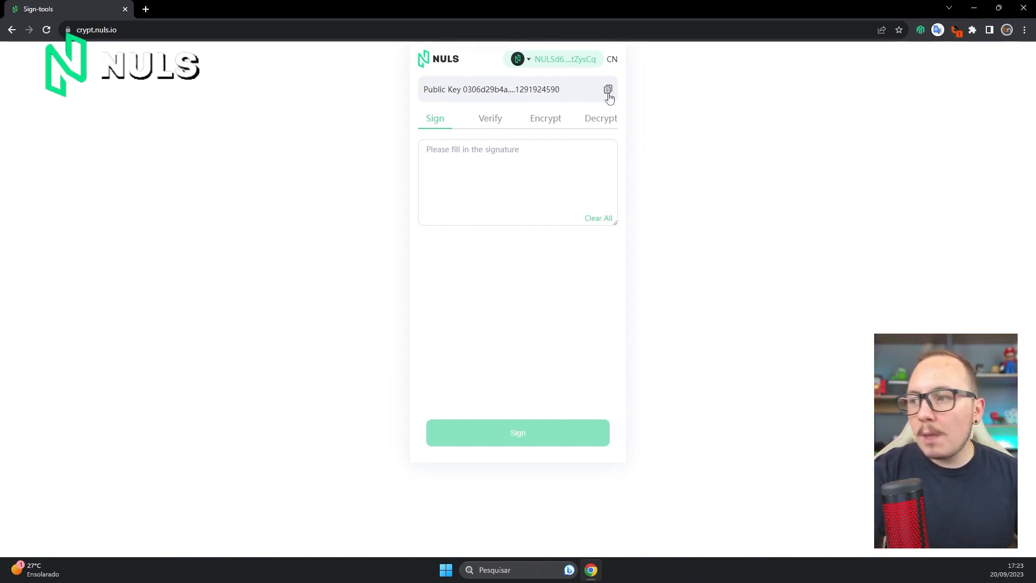
click(607, 90)
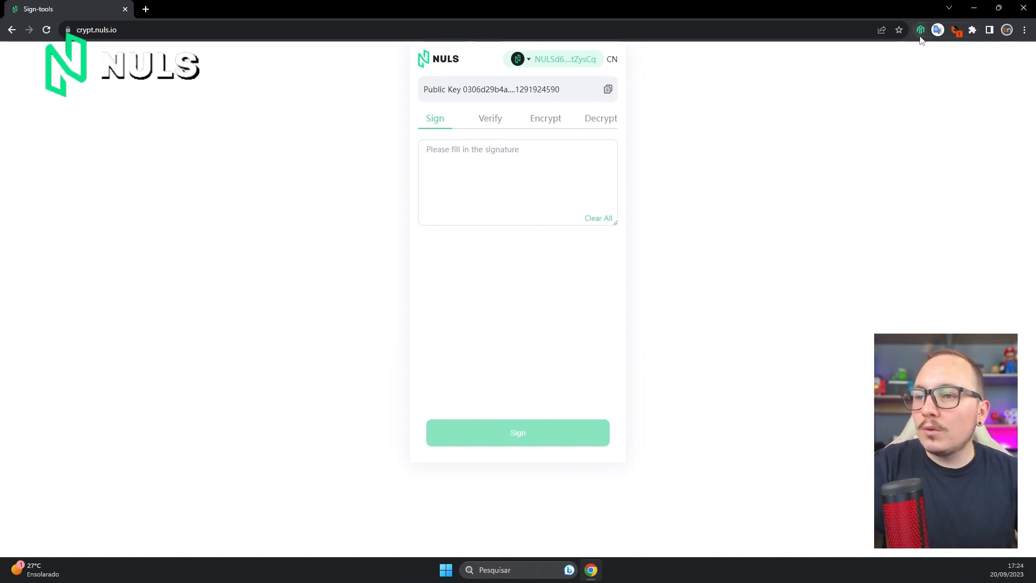
click(921, 30)
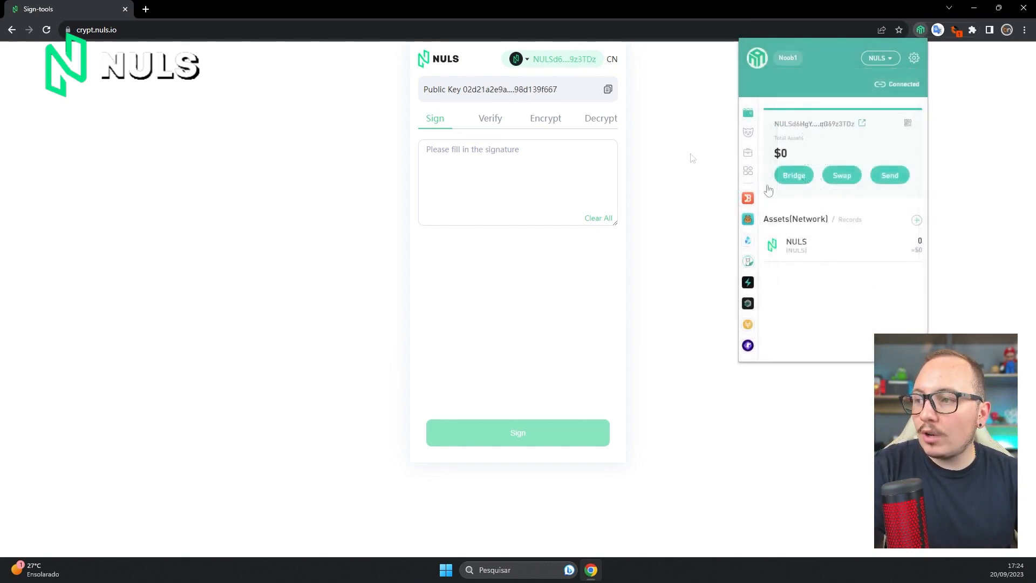
click(546, 118)
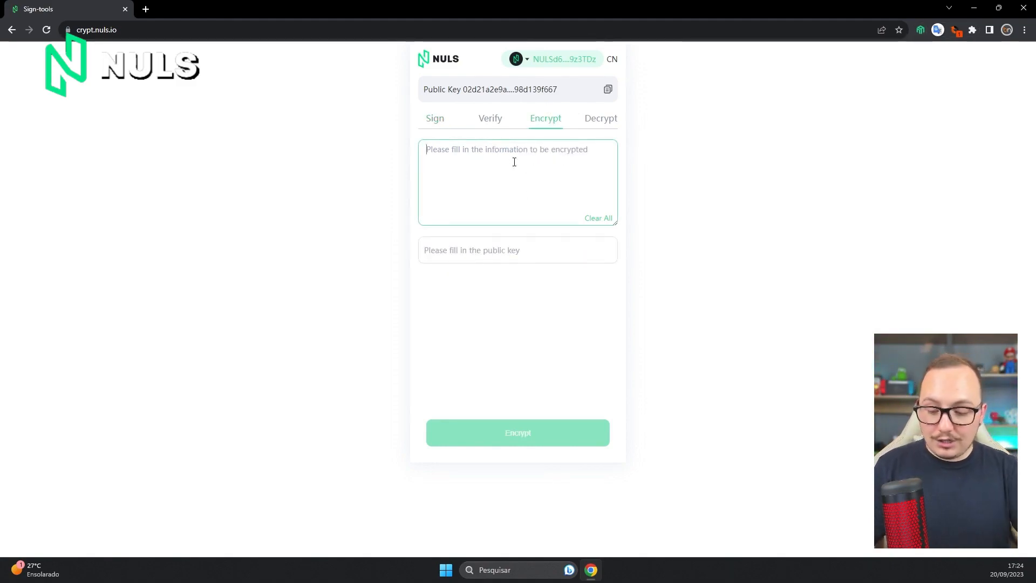
Step: Encrypt 'Deixe o like!!!!!!!!' for public key 59608c9e… and copy the encrypted text
text(Deixe o like)
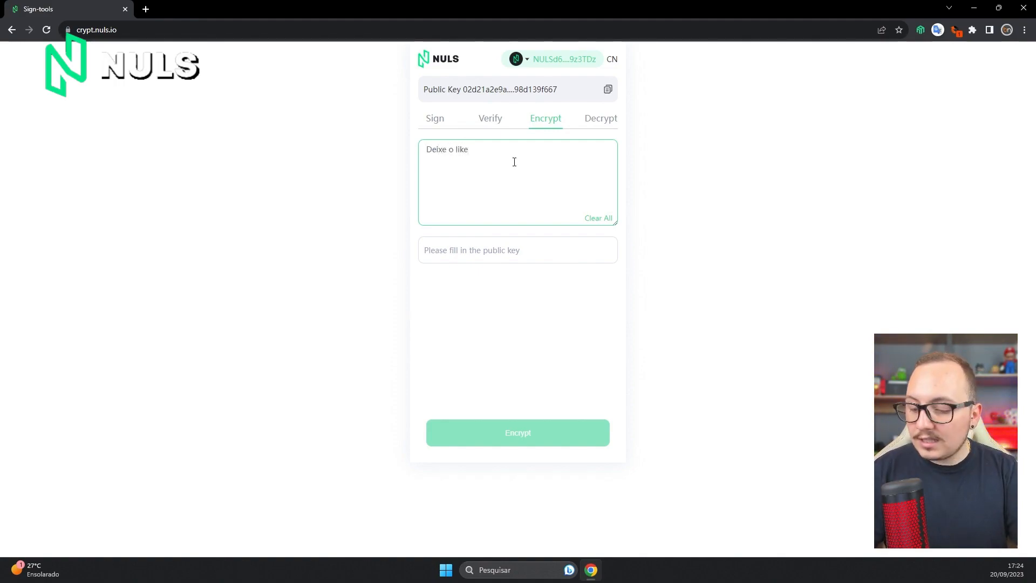
text(!!!!!!!!)
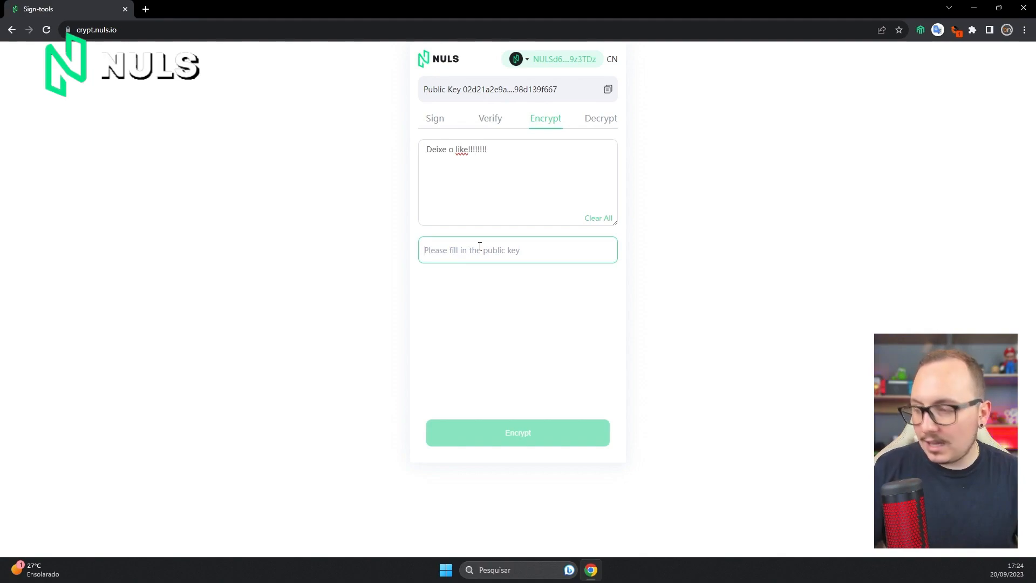
text(59608c9e0b112e43e14ede73bda6ab1b1291924590)
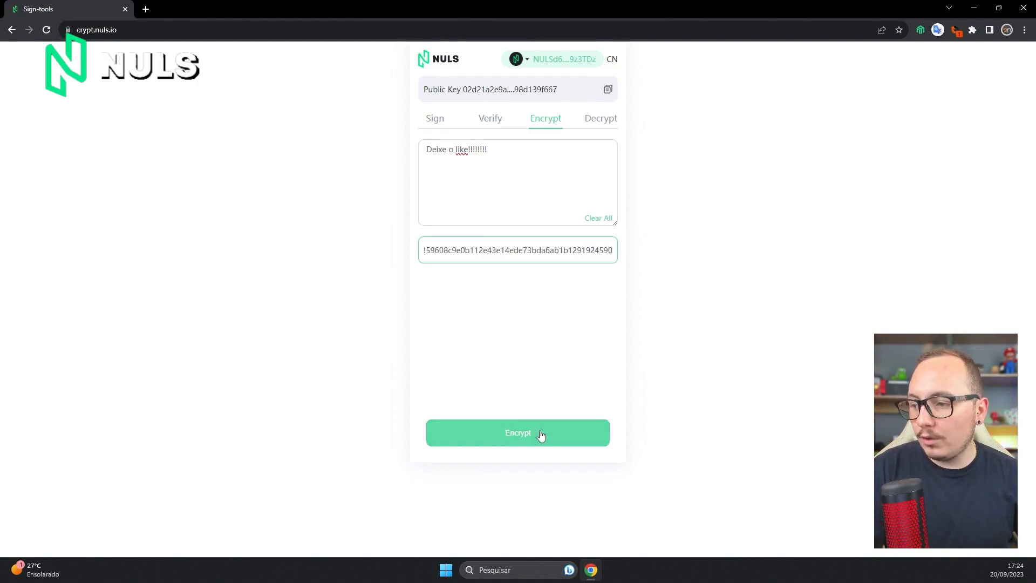
click(518, 433)
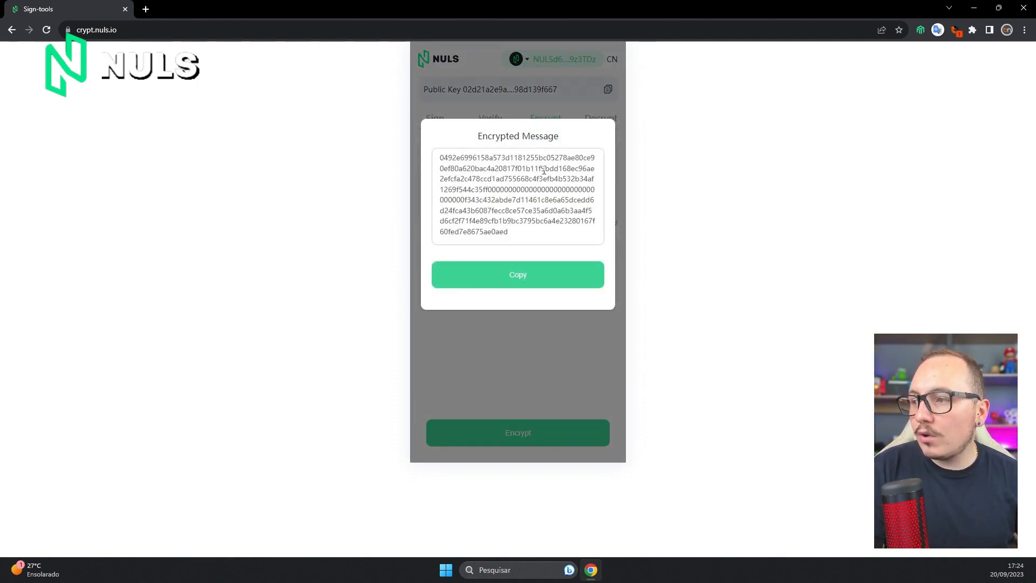
click(517, 274)
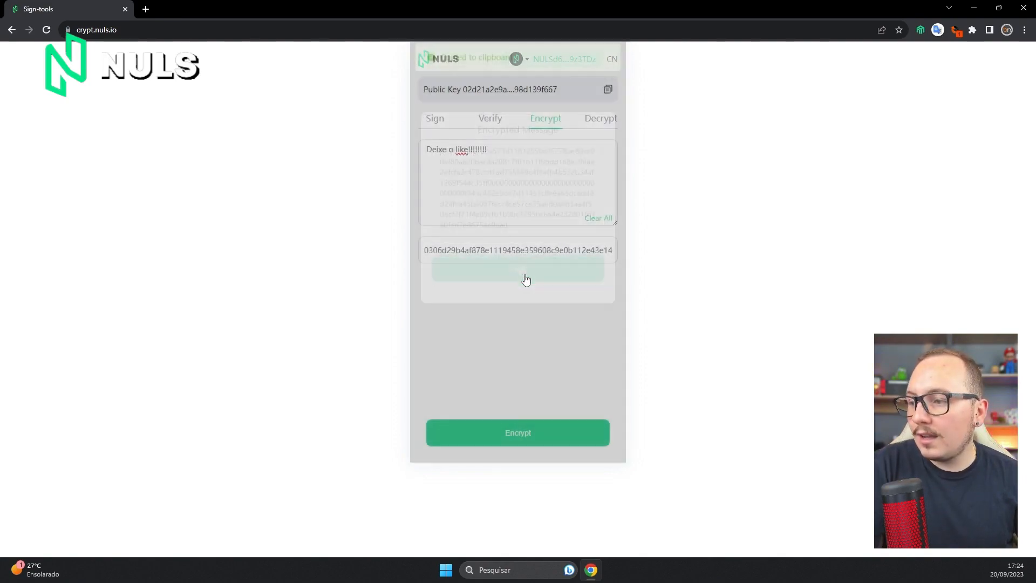
click(608, 89)
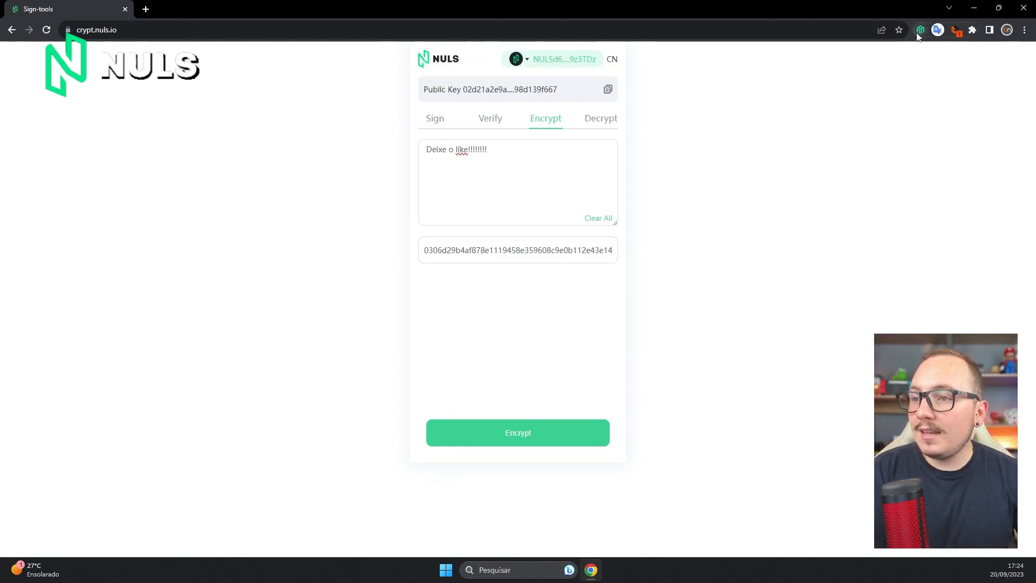
Step: Switch to the recipient account and decrypt the ciphertext, revealing 'Deixe o like!!!!!!!!'
click(920, 30)
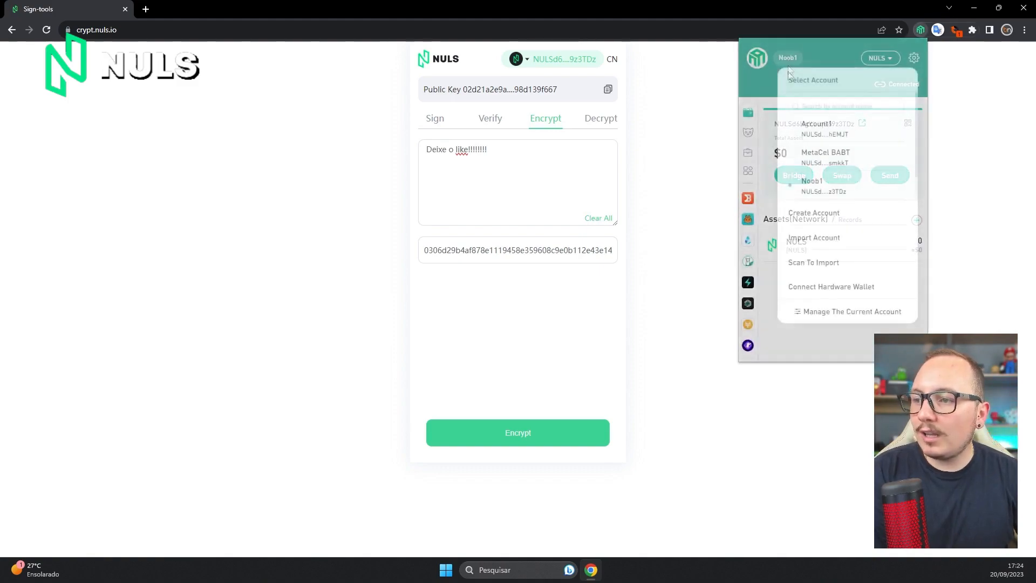
click(805, 182)
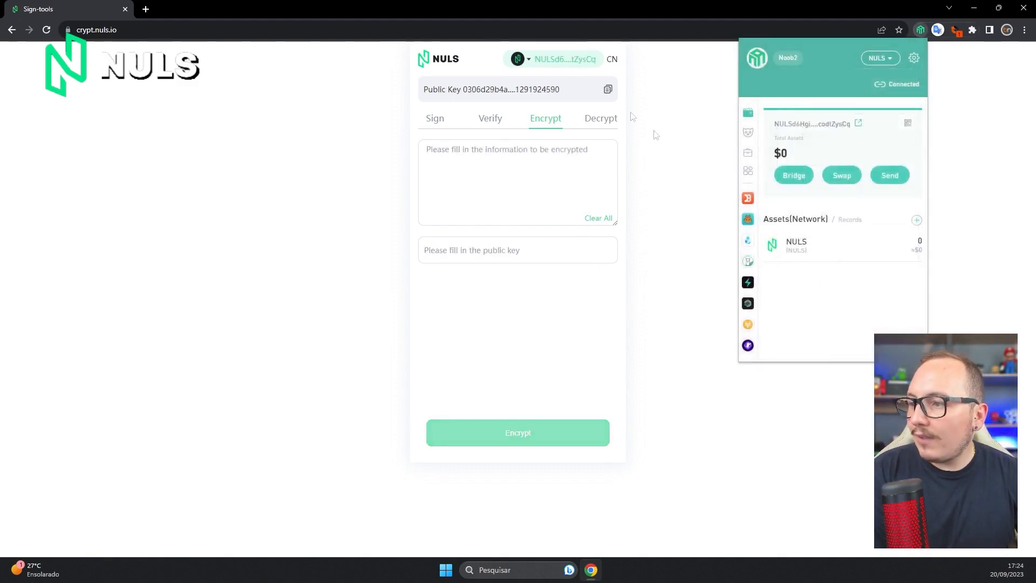
click(601, 118)
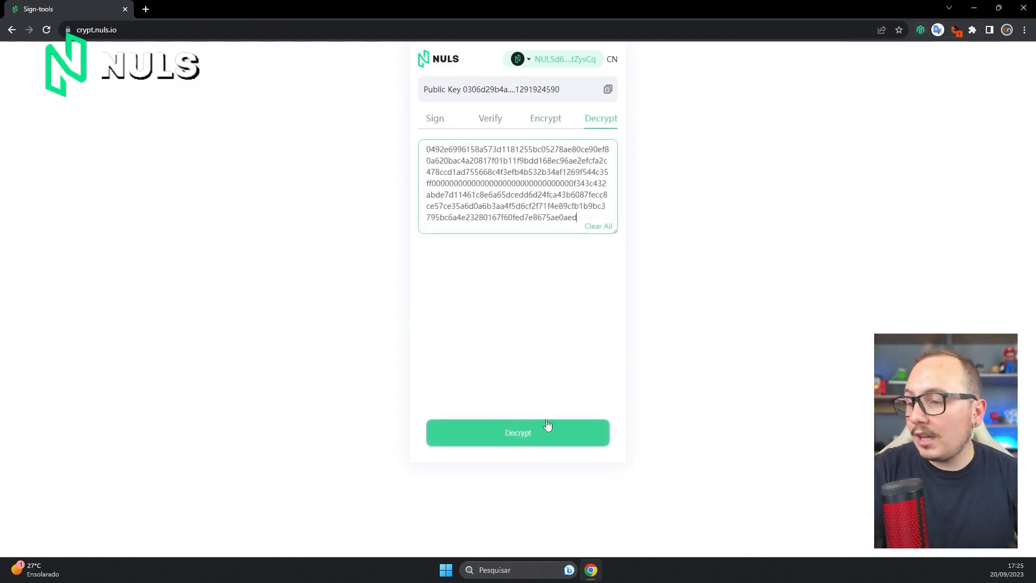
click(517, 433)
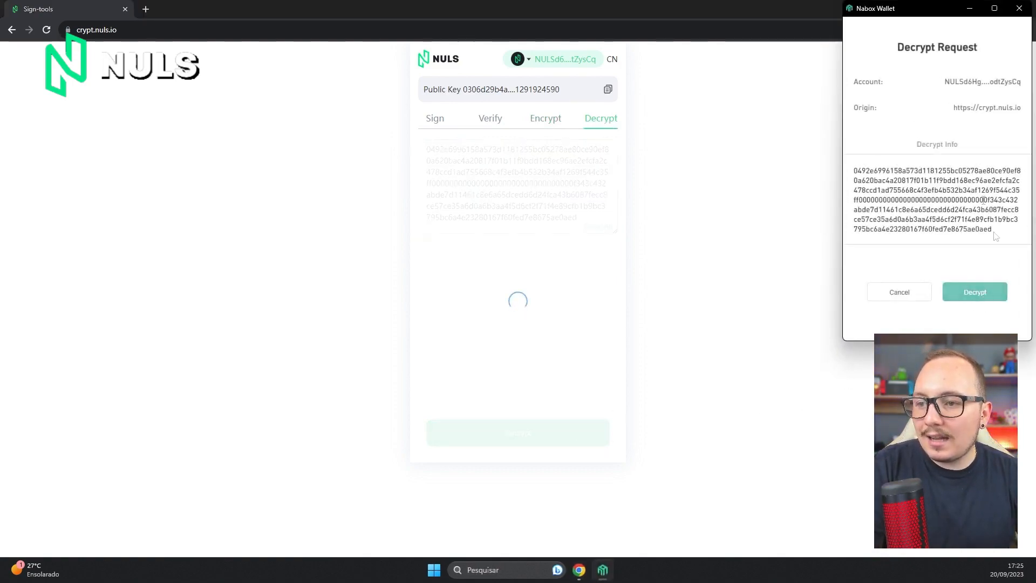
click(975, 292)
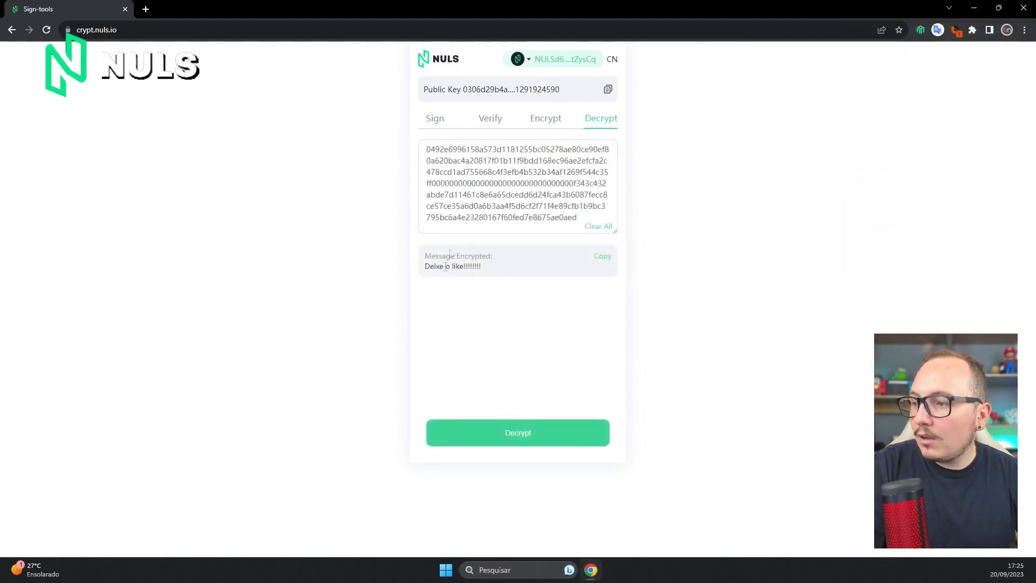
double_click(453, 266)
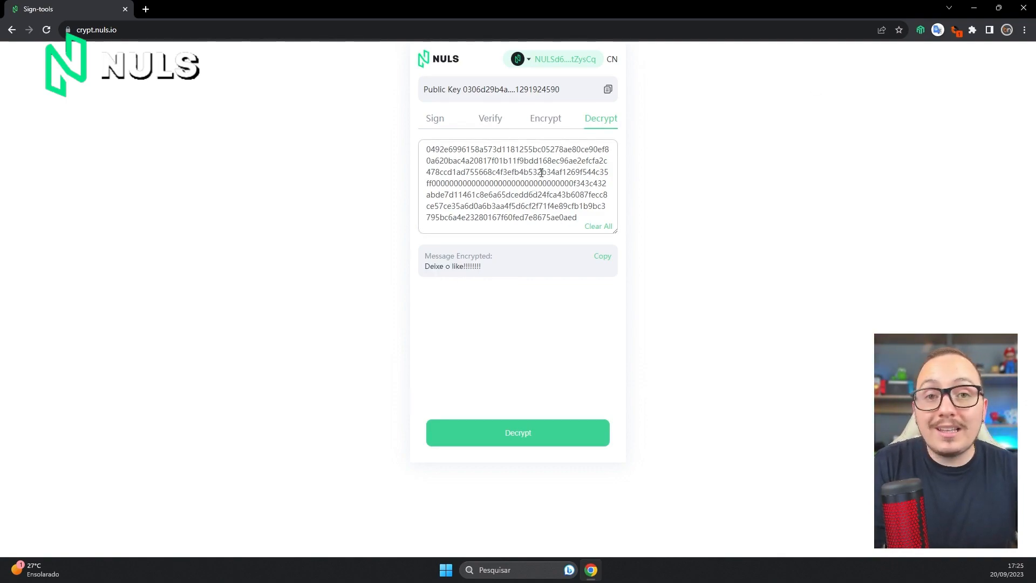
mouse_move(495, 276)
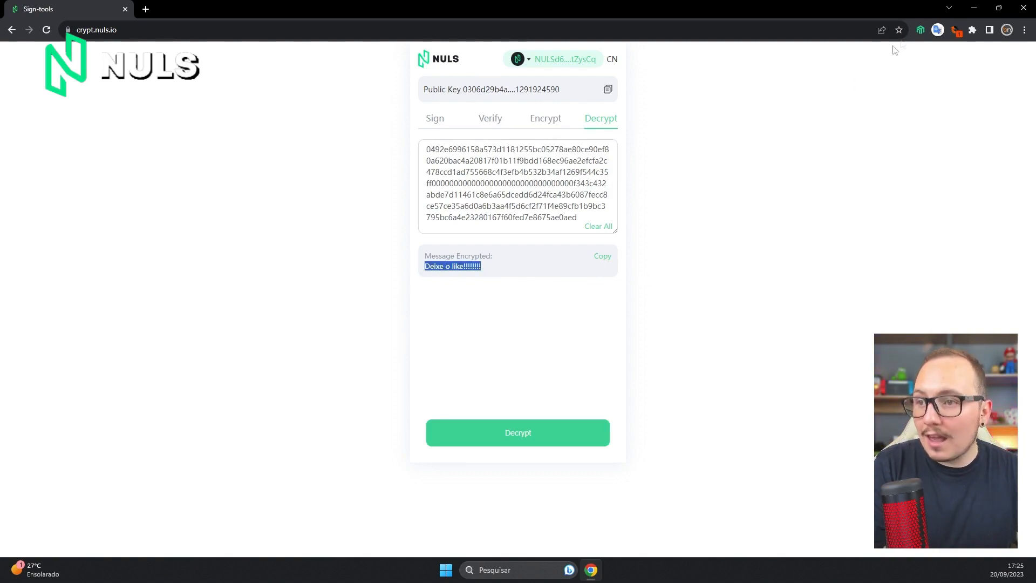
Step: Connect another non-recipient Nabox account to the site and authorise sharing its address
click(920, 30)
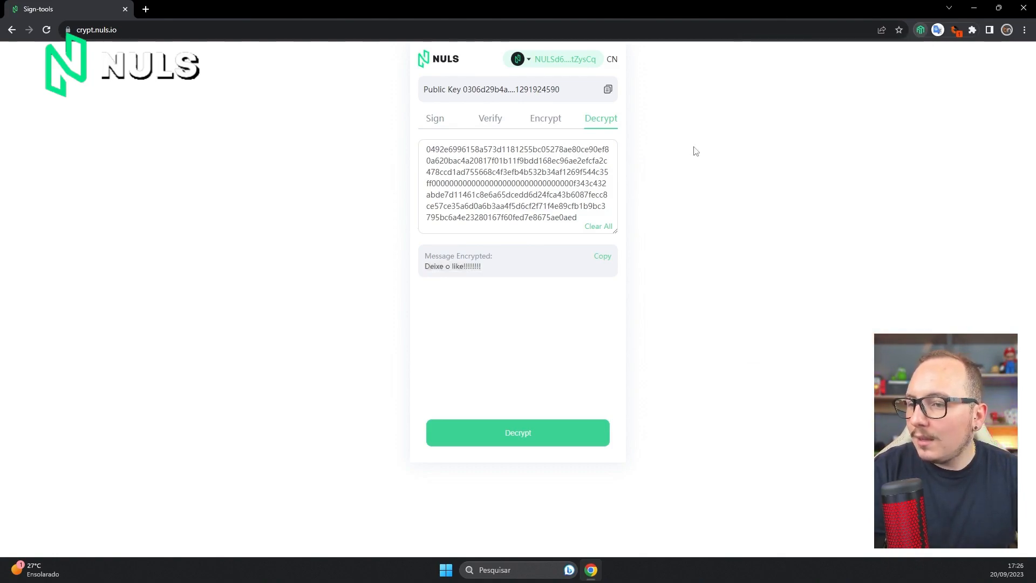
mouse_move(636, 86)
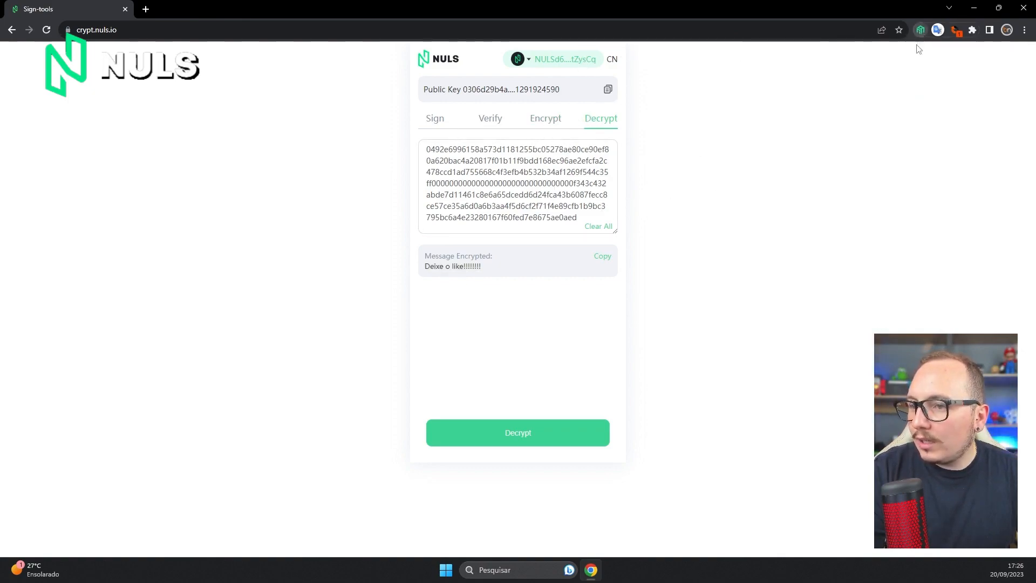
click(920, 29)
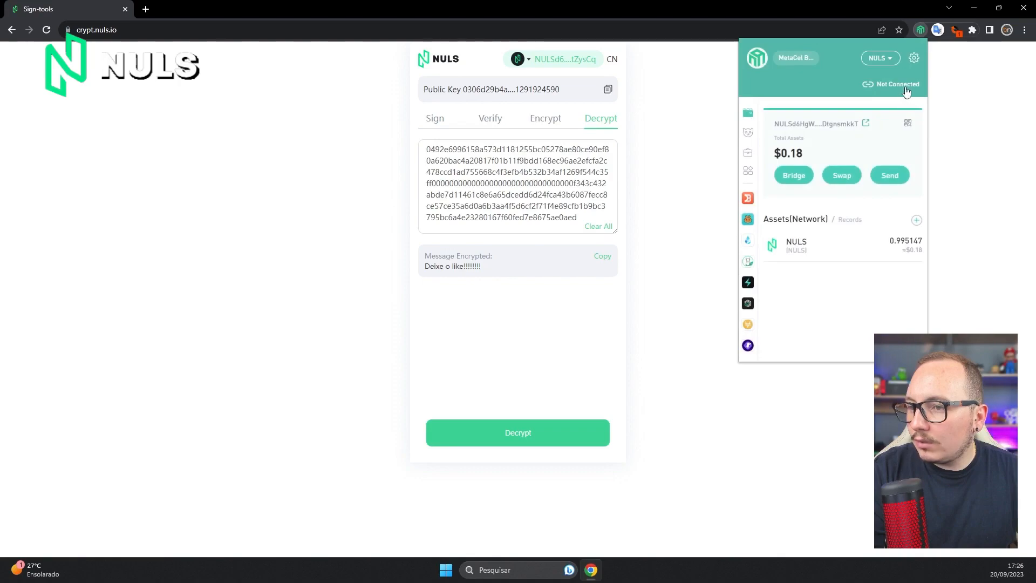
click(897, 85)
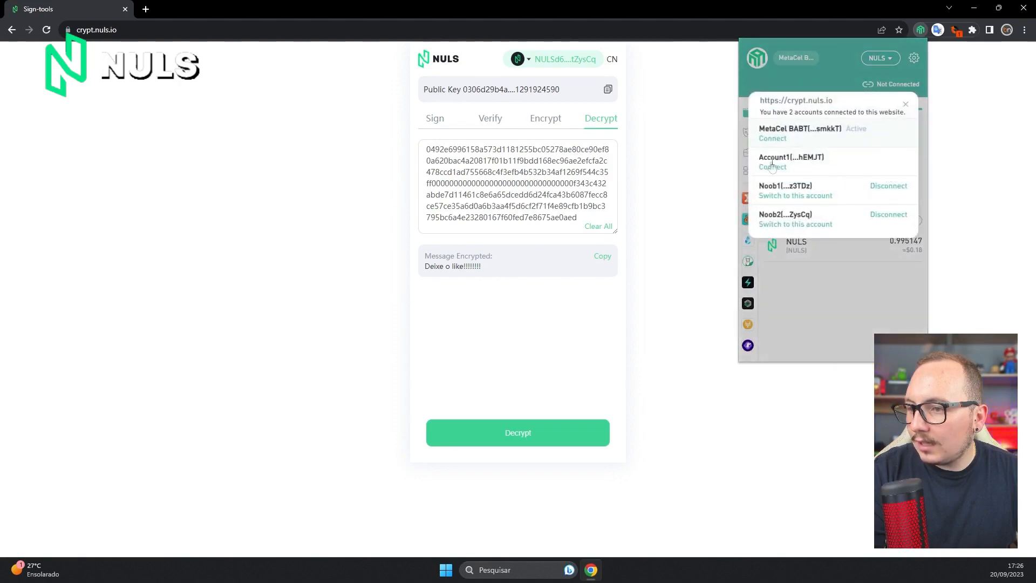
click(772, 168)
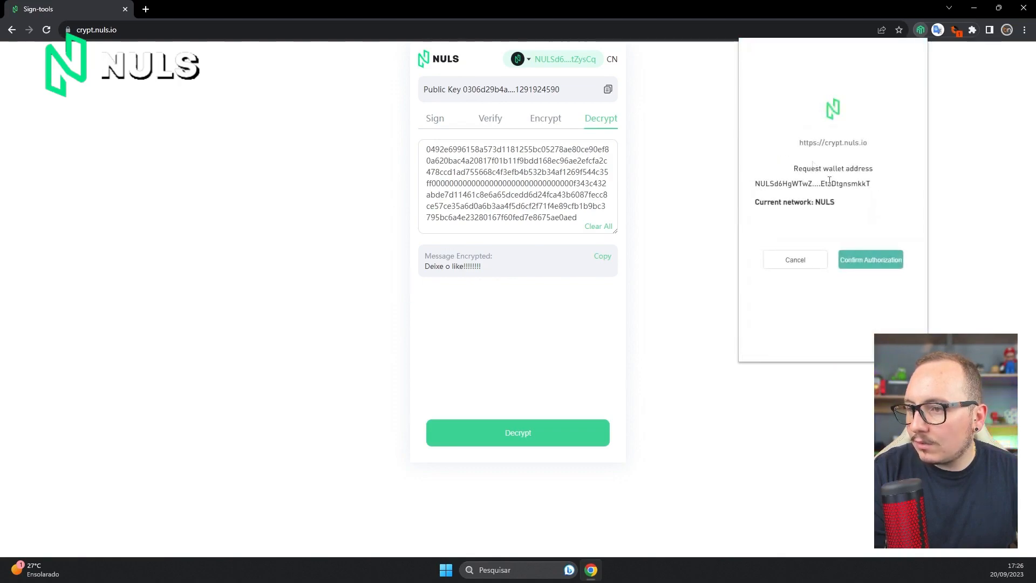
click(870, 259)
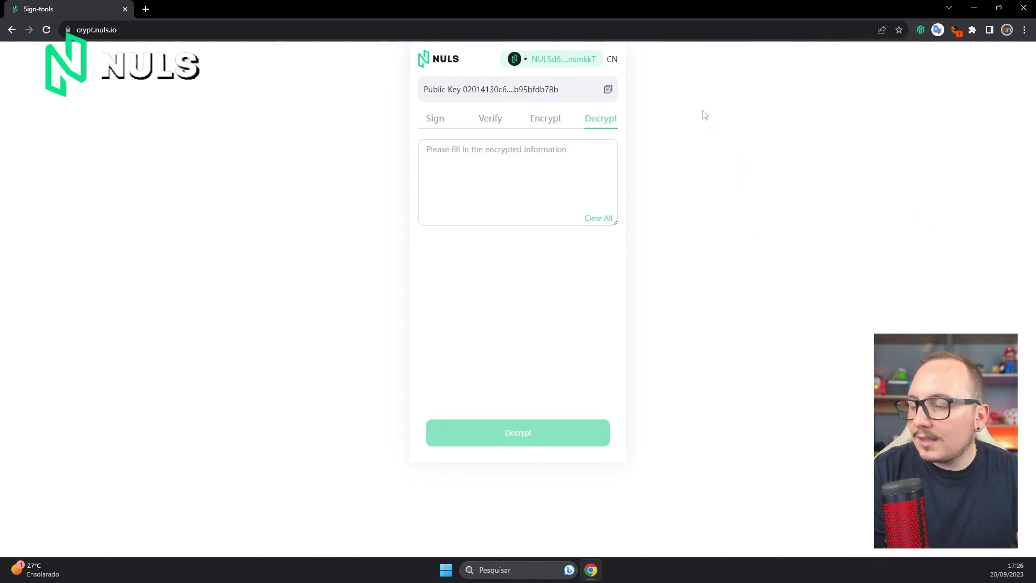
mouse_move(582, 158)
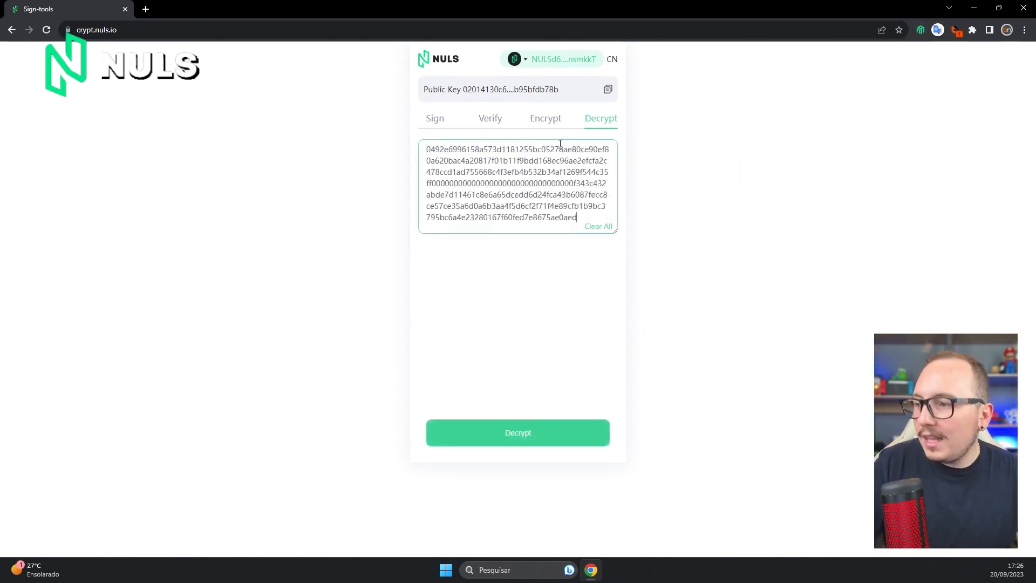
Step: Decrypt the ciphertext with the non-recipient account and approve in Nabox; decryption fails
click(518, 433)
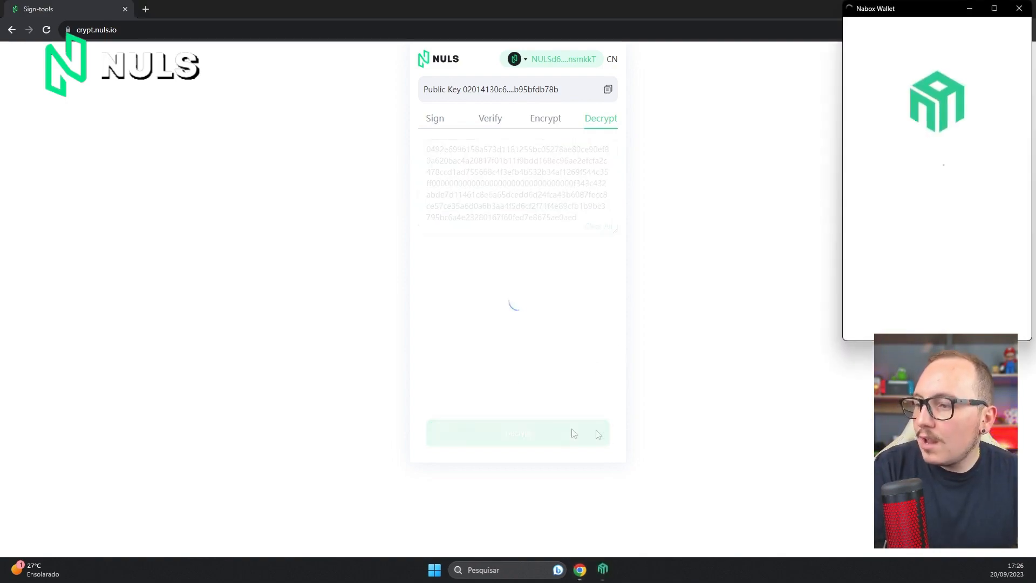
click(518, 433)
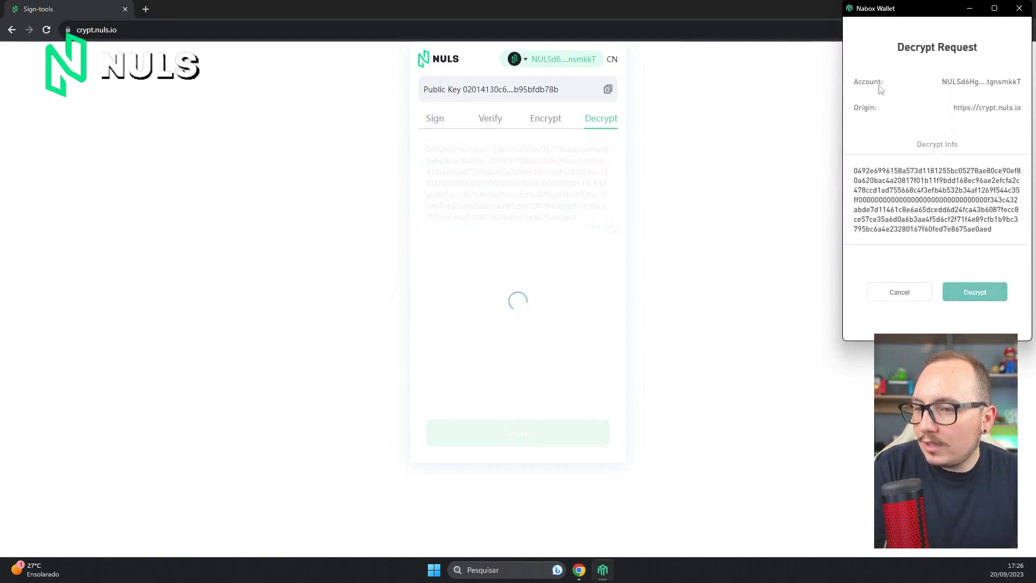
click(974, 291)
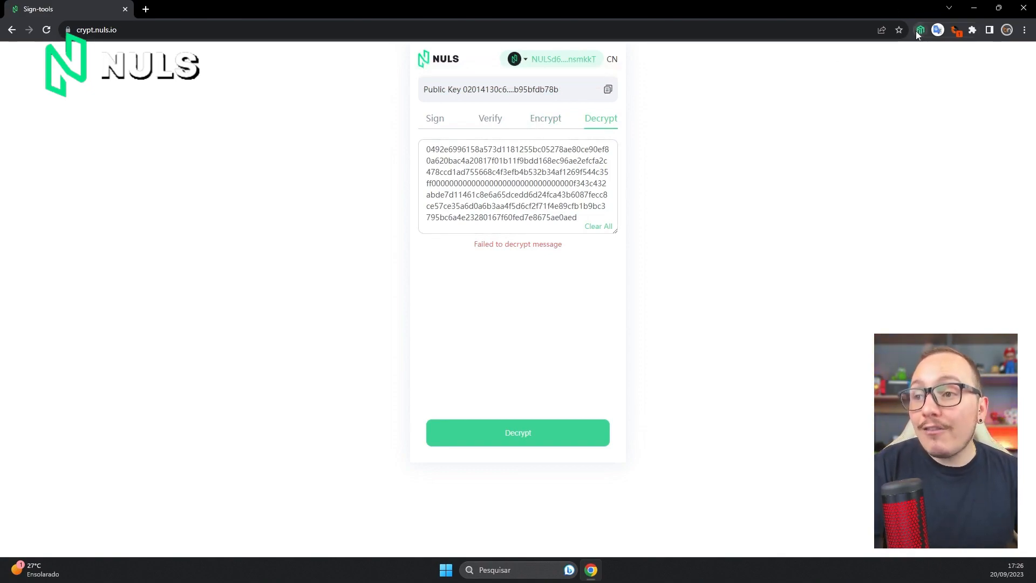
Step: Switch Nabox to the sender's account and retry the decryption, which also fails
click(920, 30)
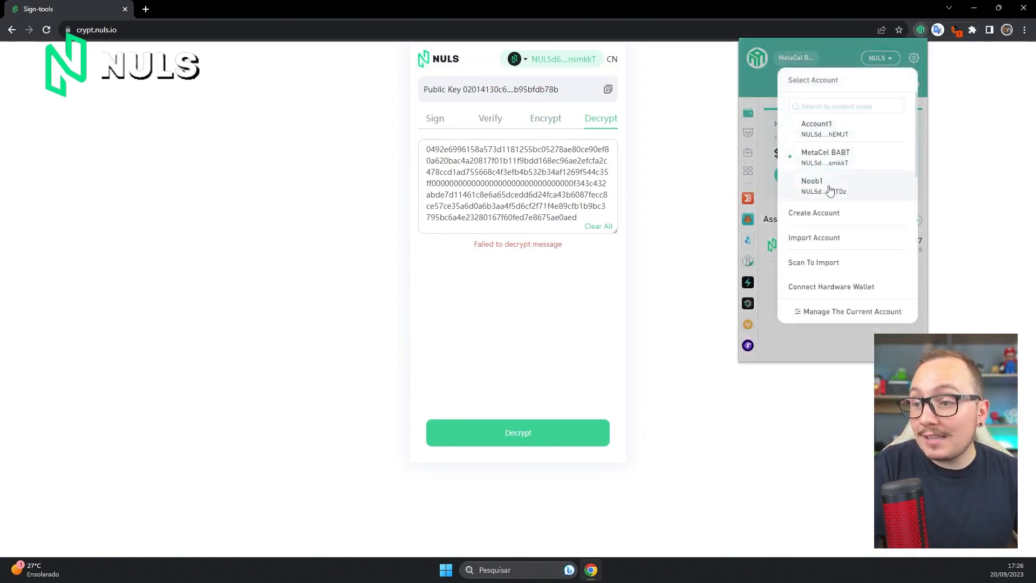
click(823, 186)
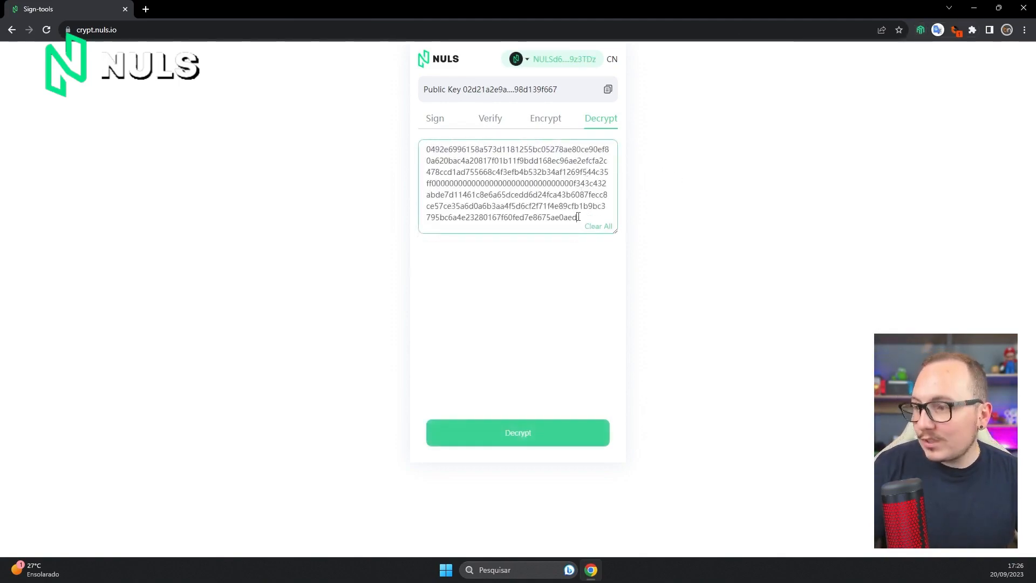
click(517, 433)
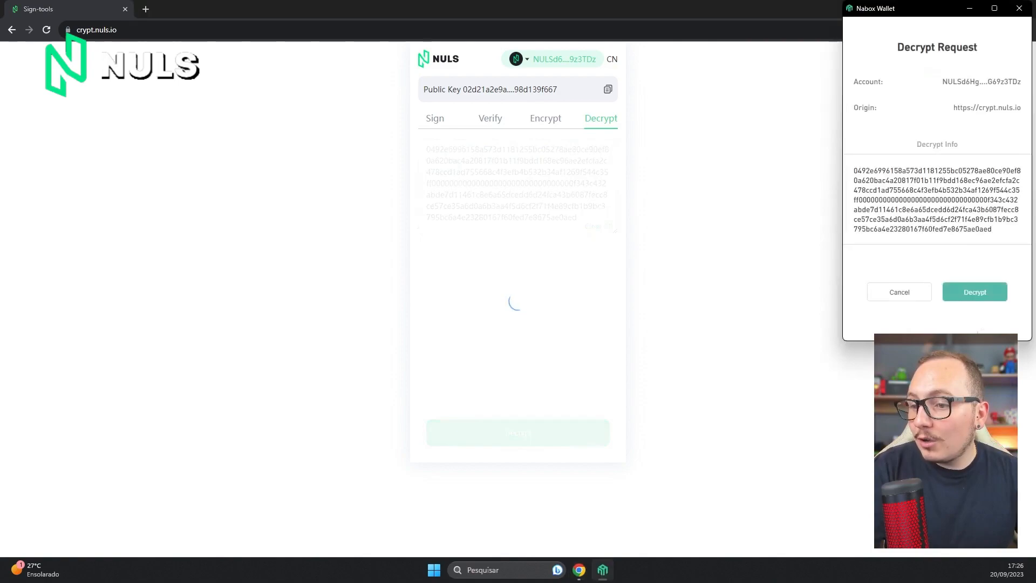
click(975, 292)
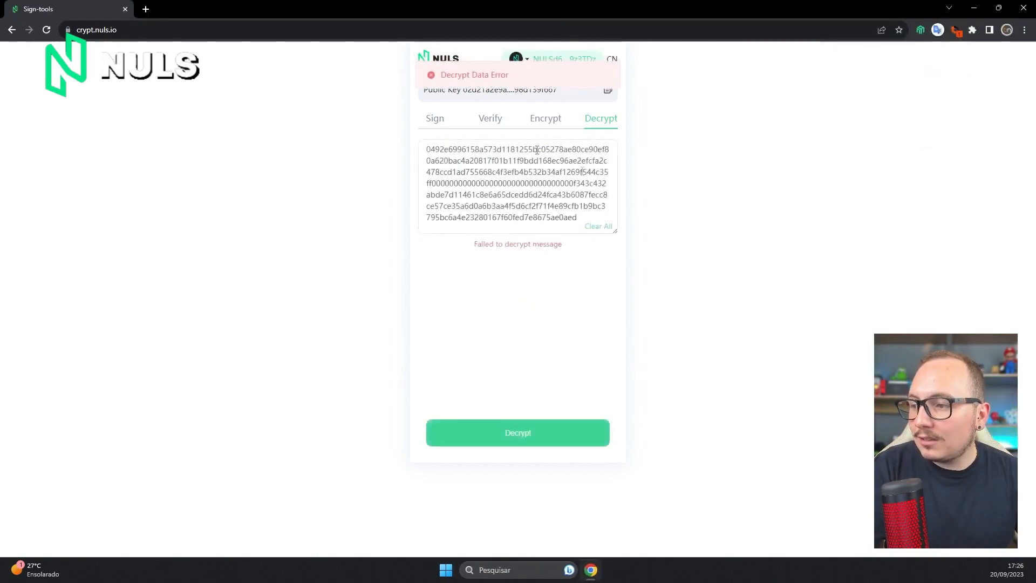
click(921, 30)
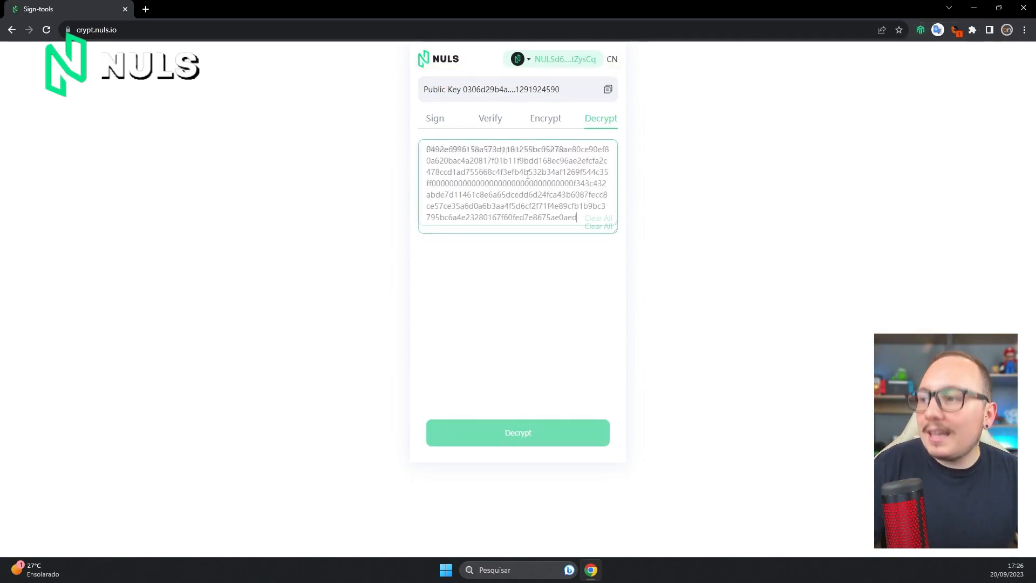
Step: Decrypt with the recipient account and approve in Nabox, revealing 'Deixe o like!!!!!!!!'
click(517, 433)
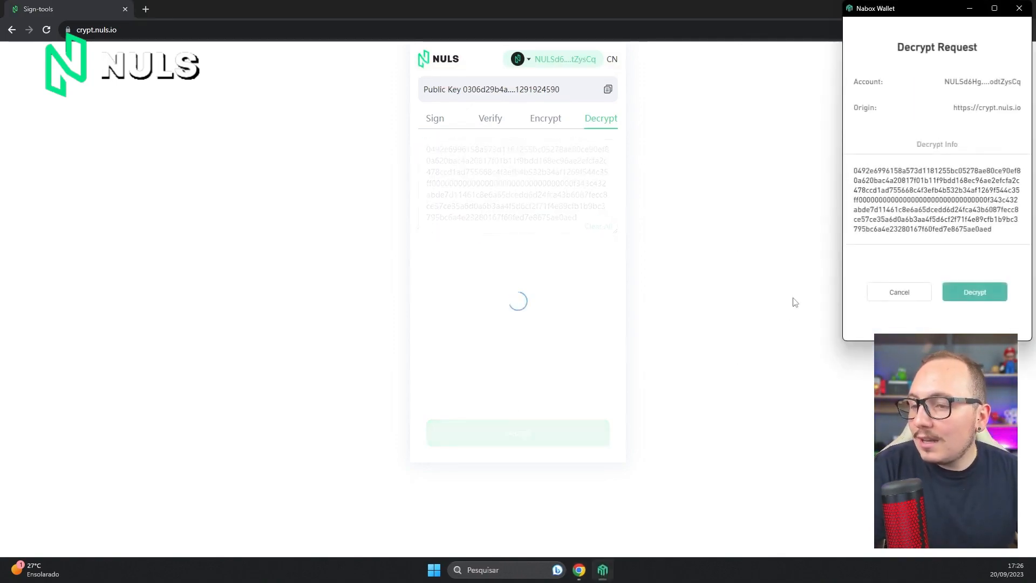
click(975, 292)
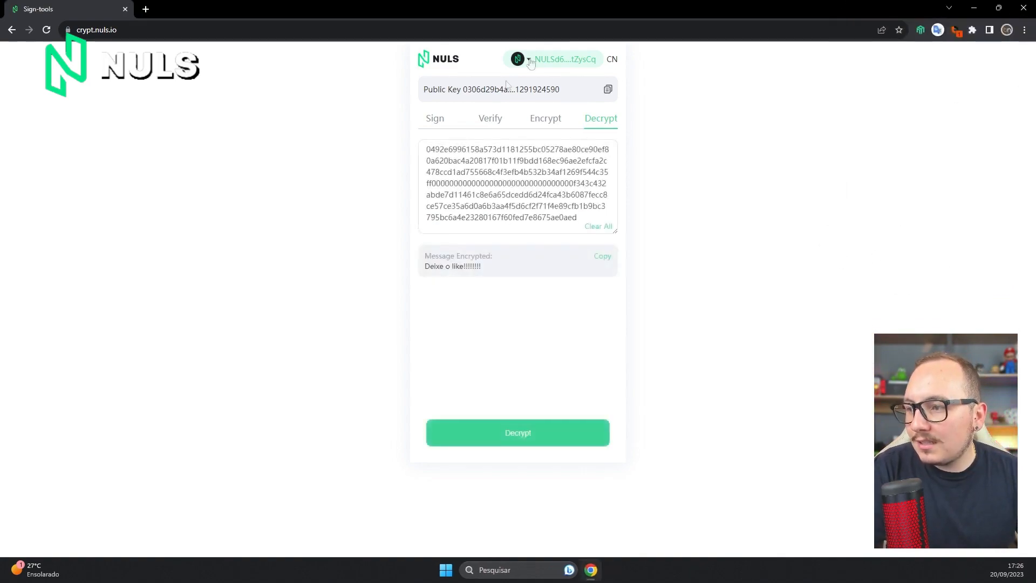